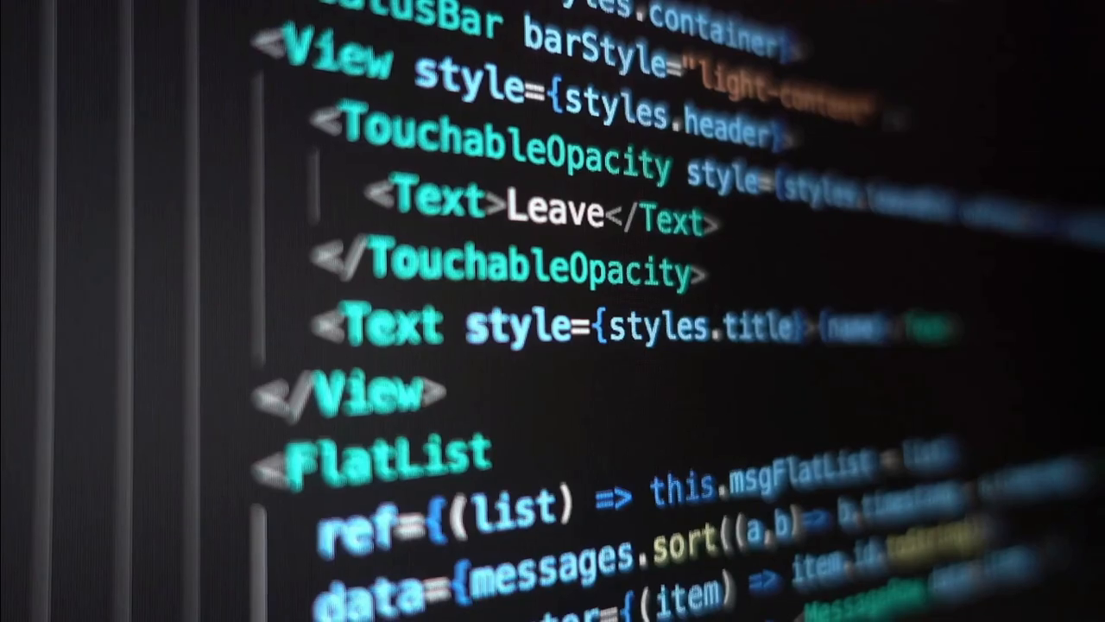
scroll("down", 3)
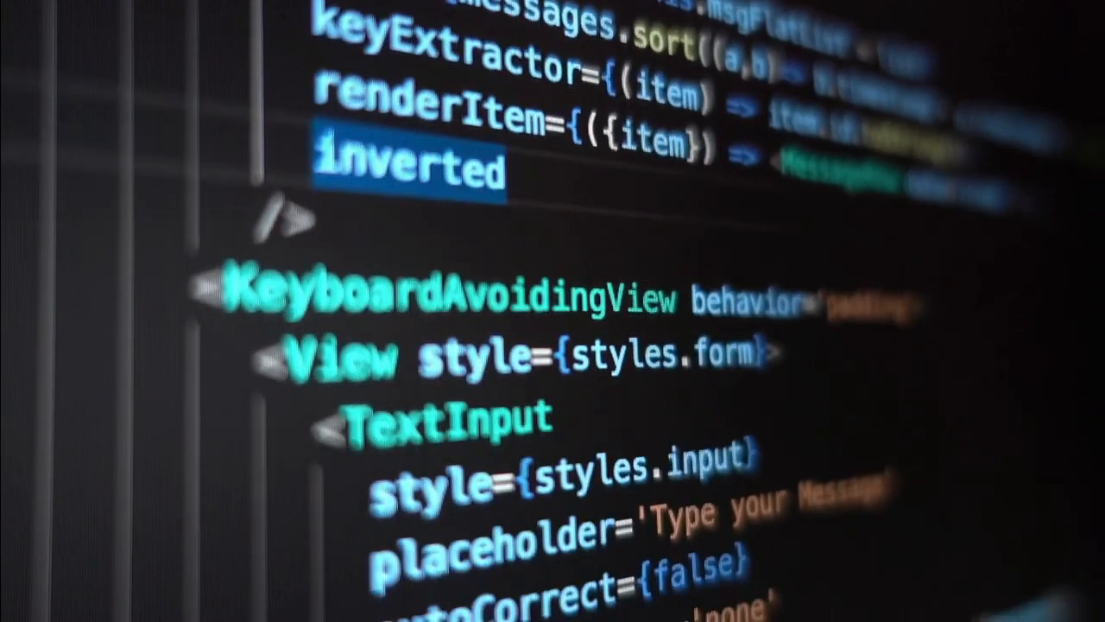
scroll("down", 3)
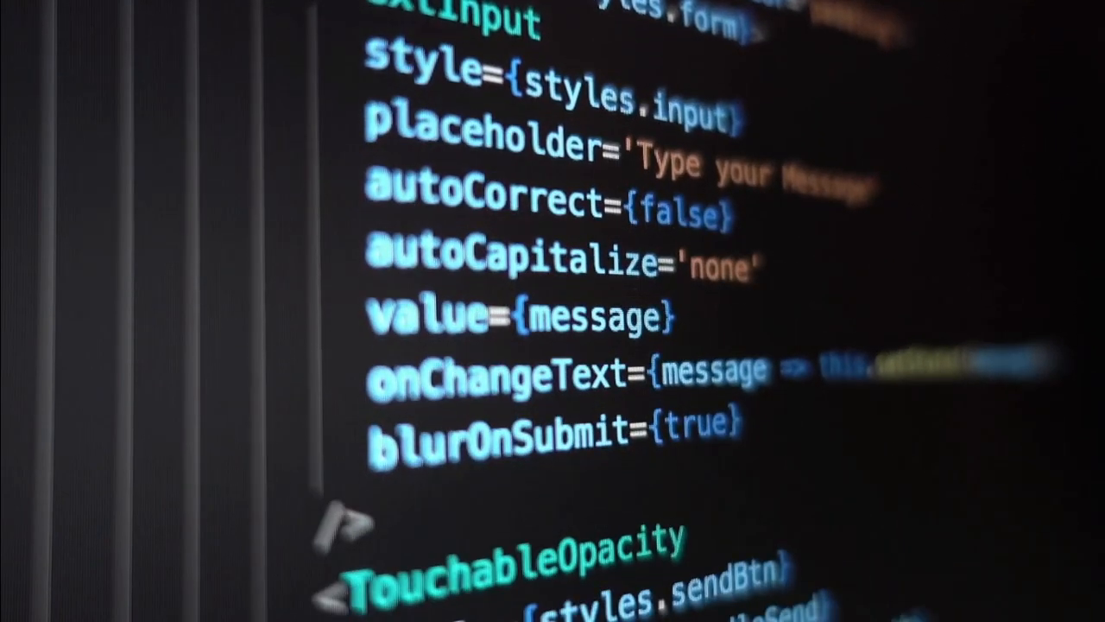
scroll("down", 3)
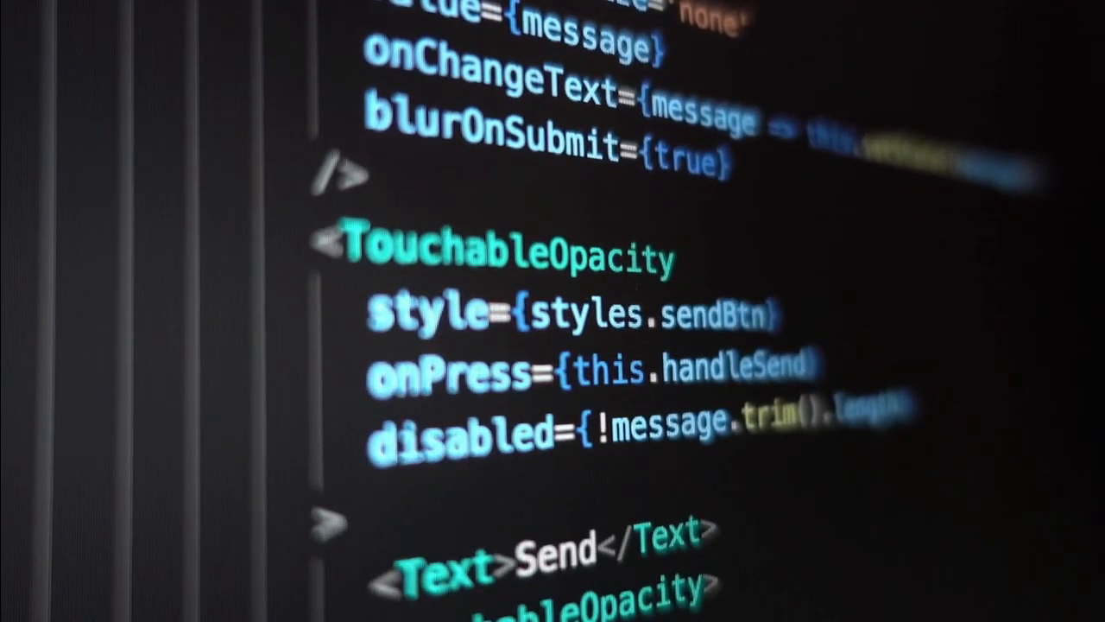